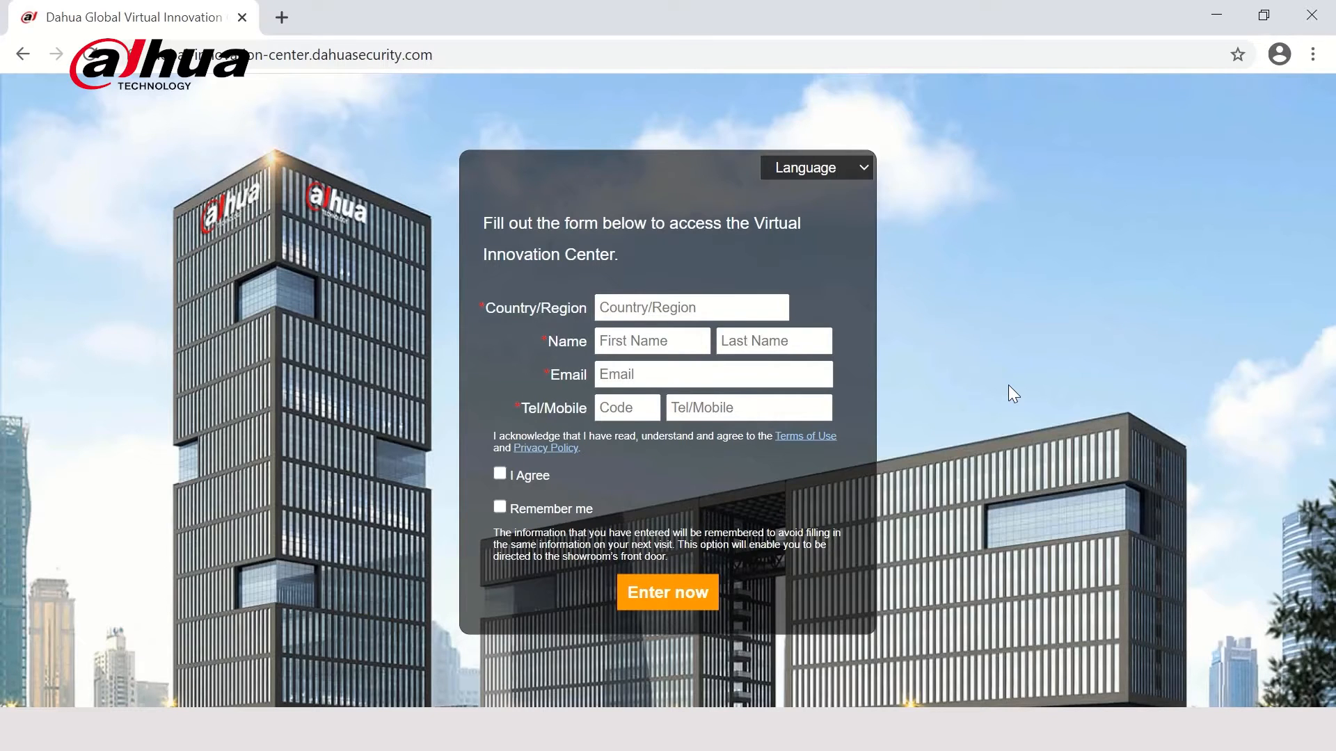
mouse_move(544, 185)
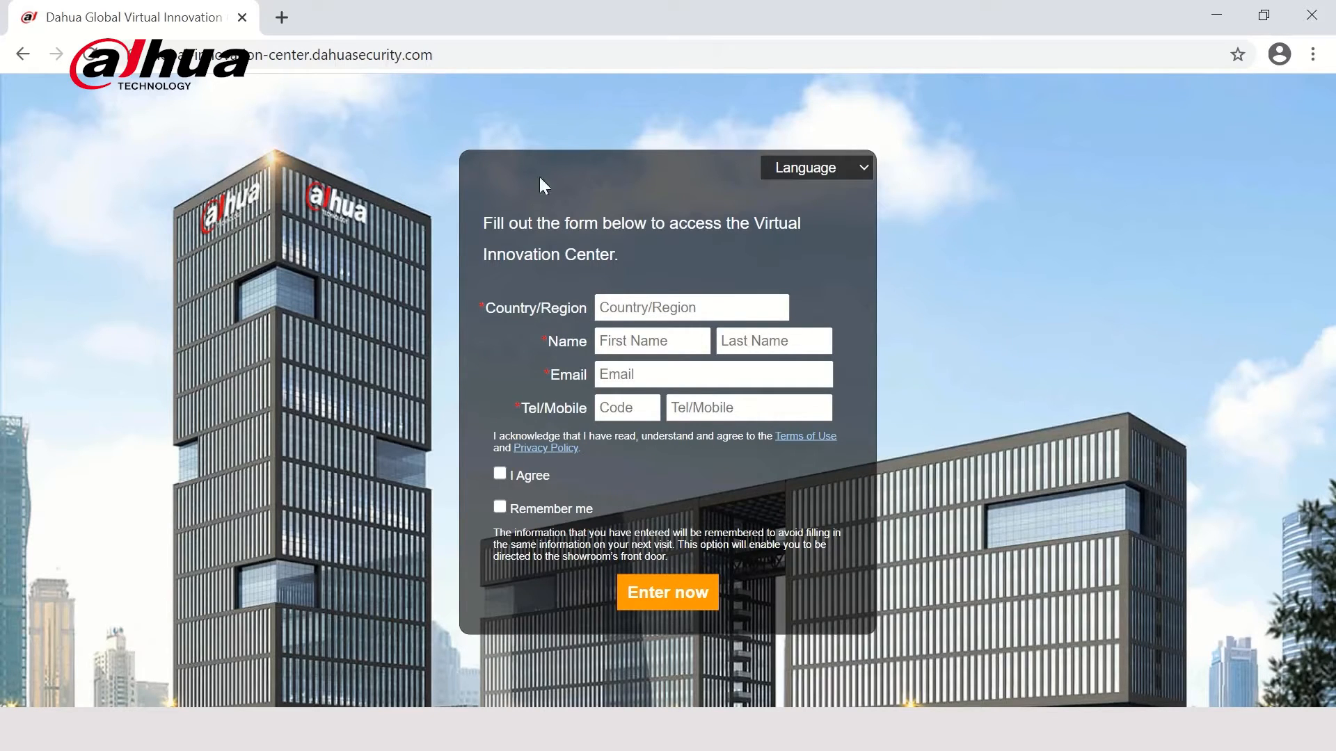
mouse_move(541, 528)
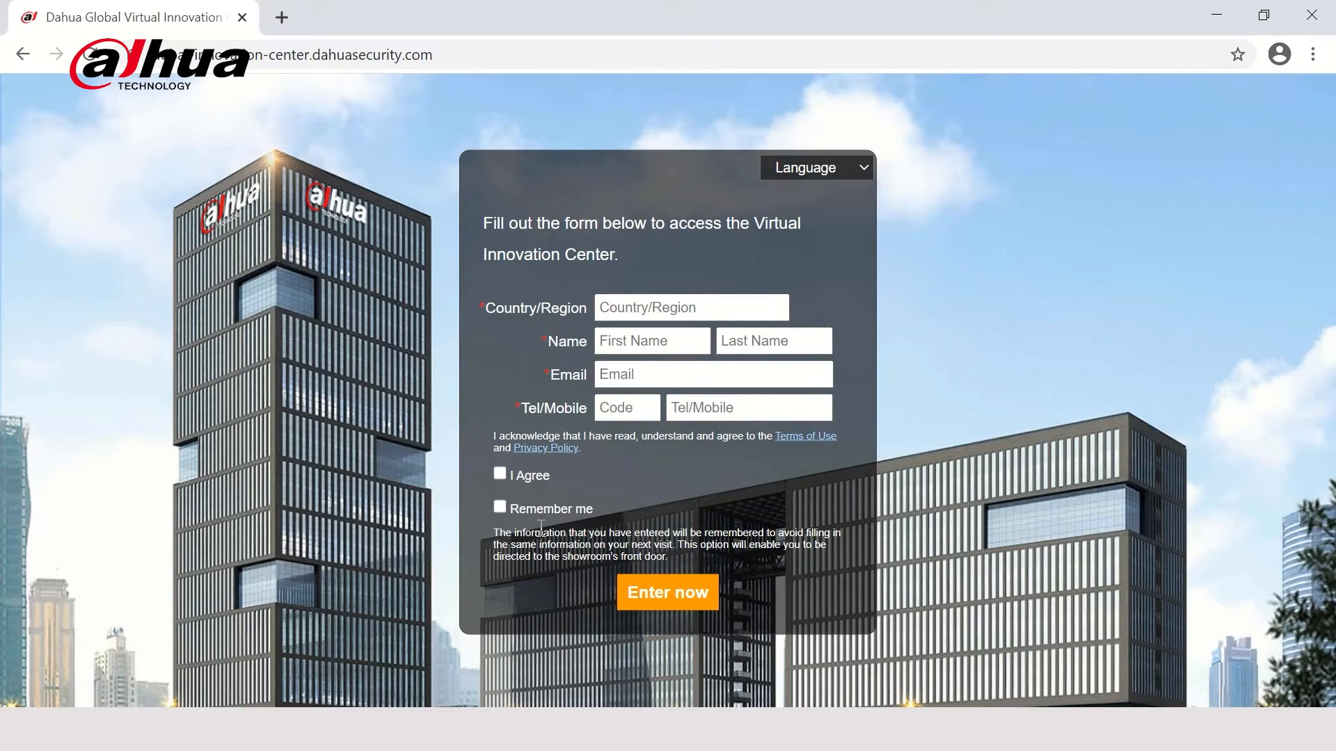
- Check the 'I Agree' terms and privacy box on the entry form
left_click(500, 508)
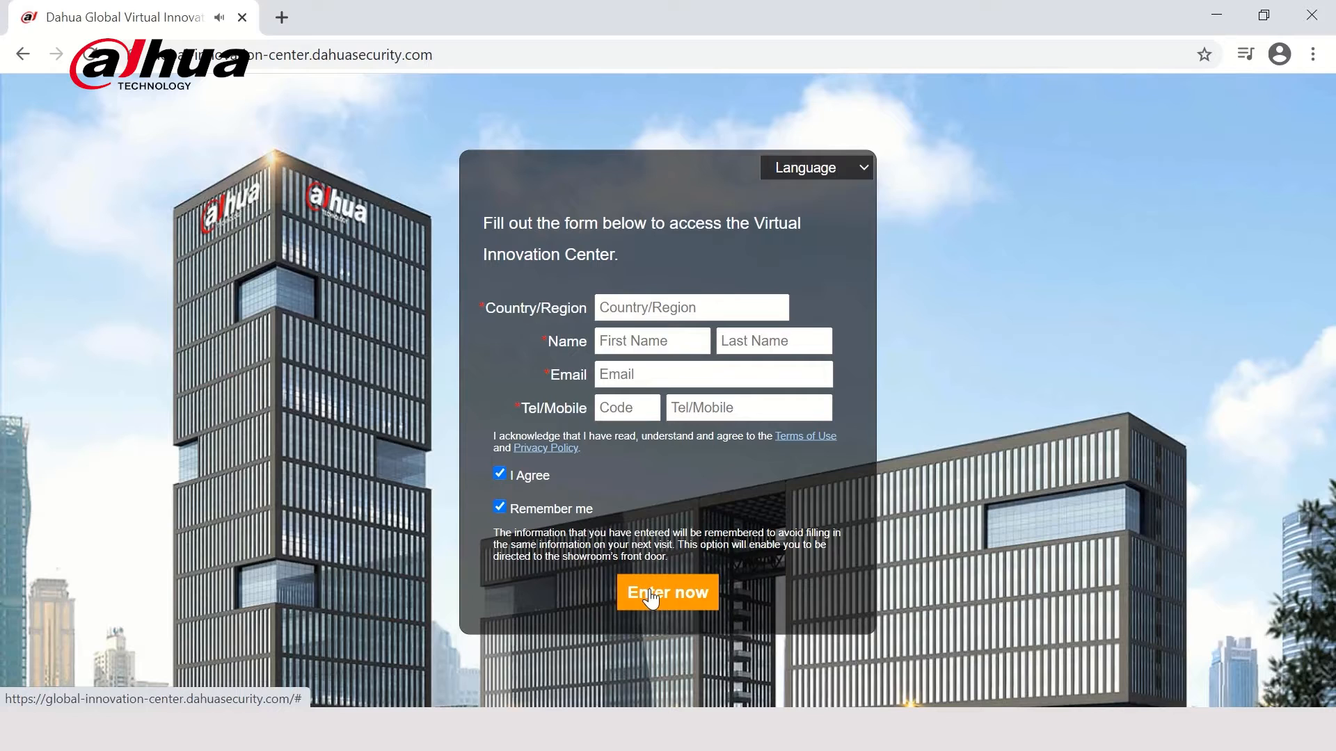
- Enter the showroom and advance the tutorial to the zooming tip
left_click(667, 592)
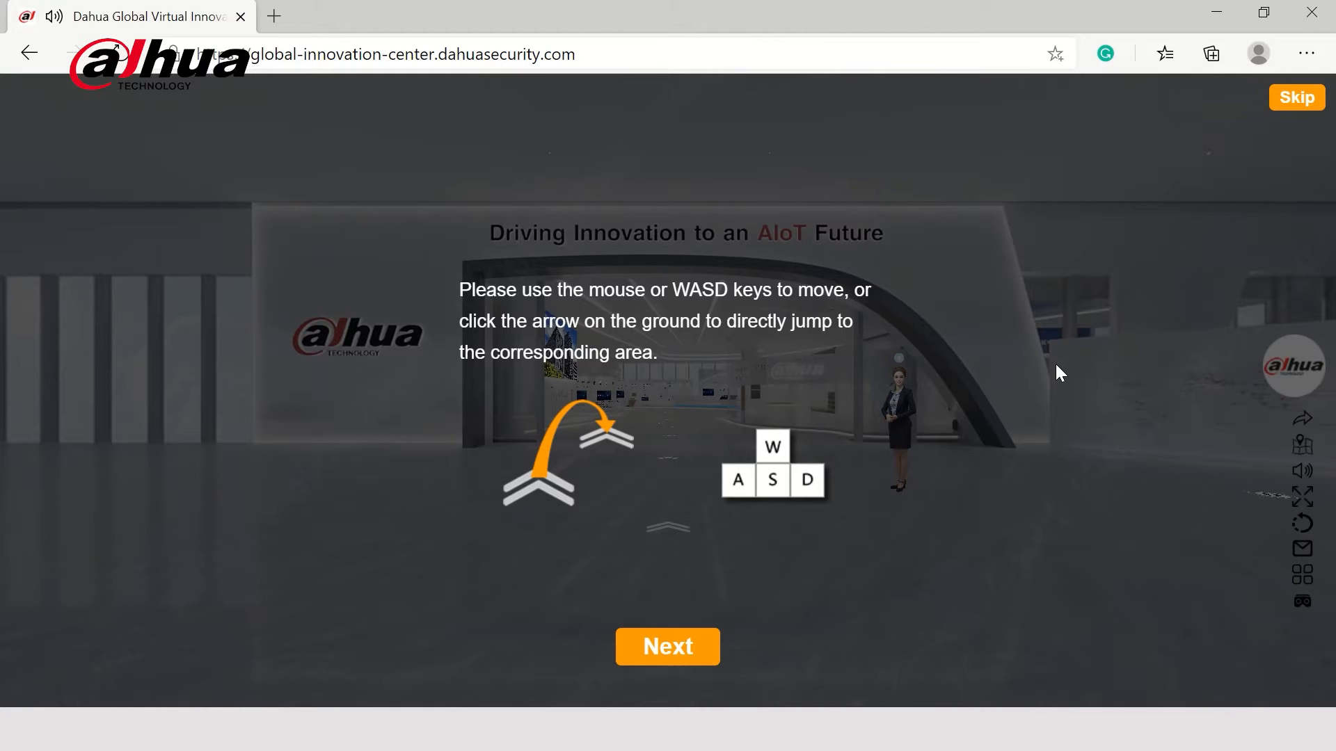
mouse_move(416, 284)
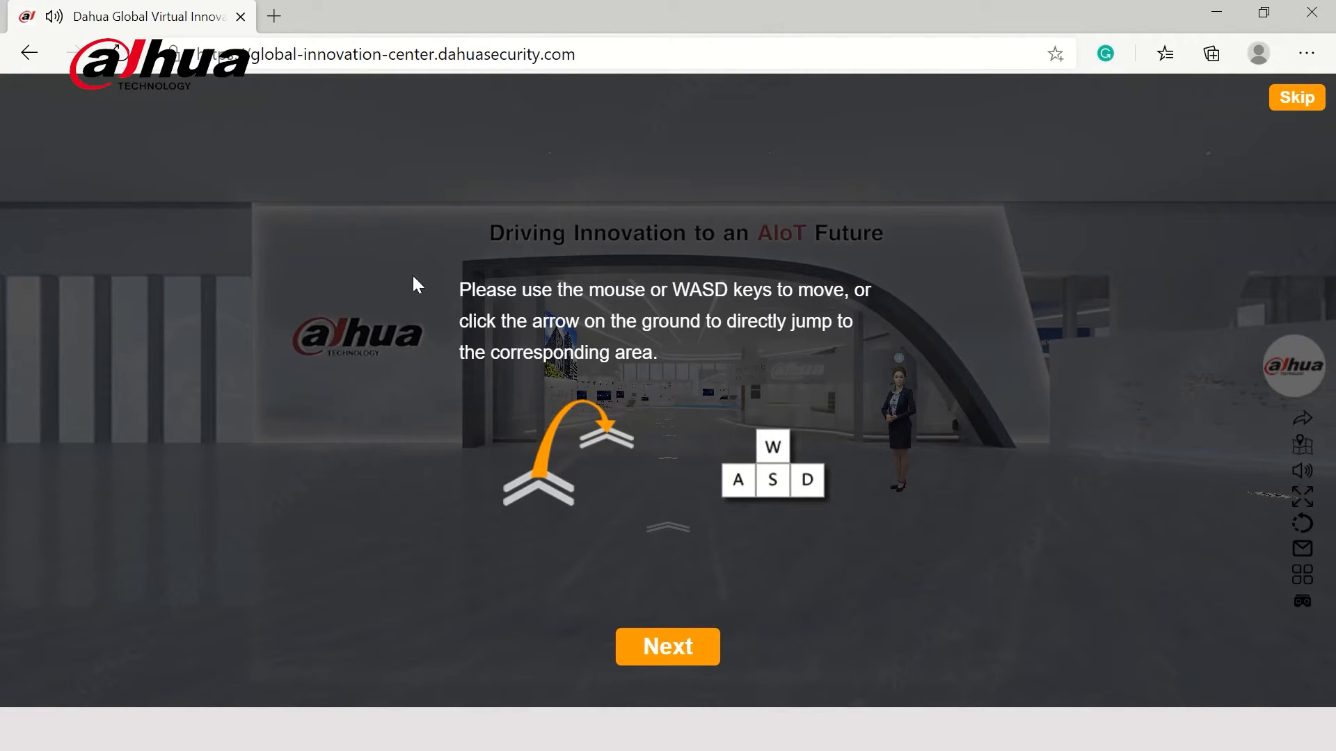
left_click(667, 646)
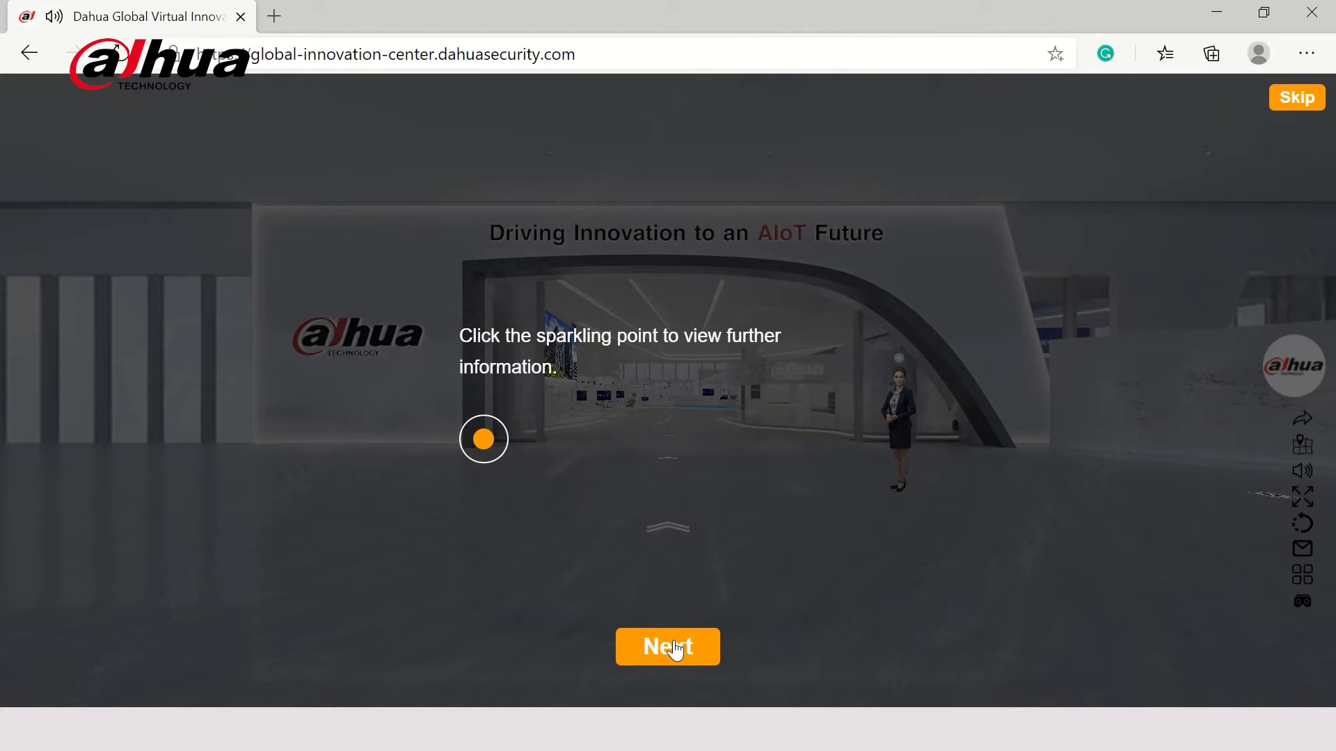
left_click(667, 646)
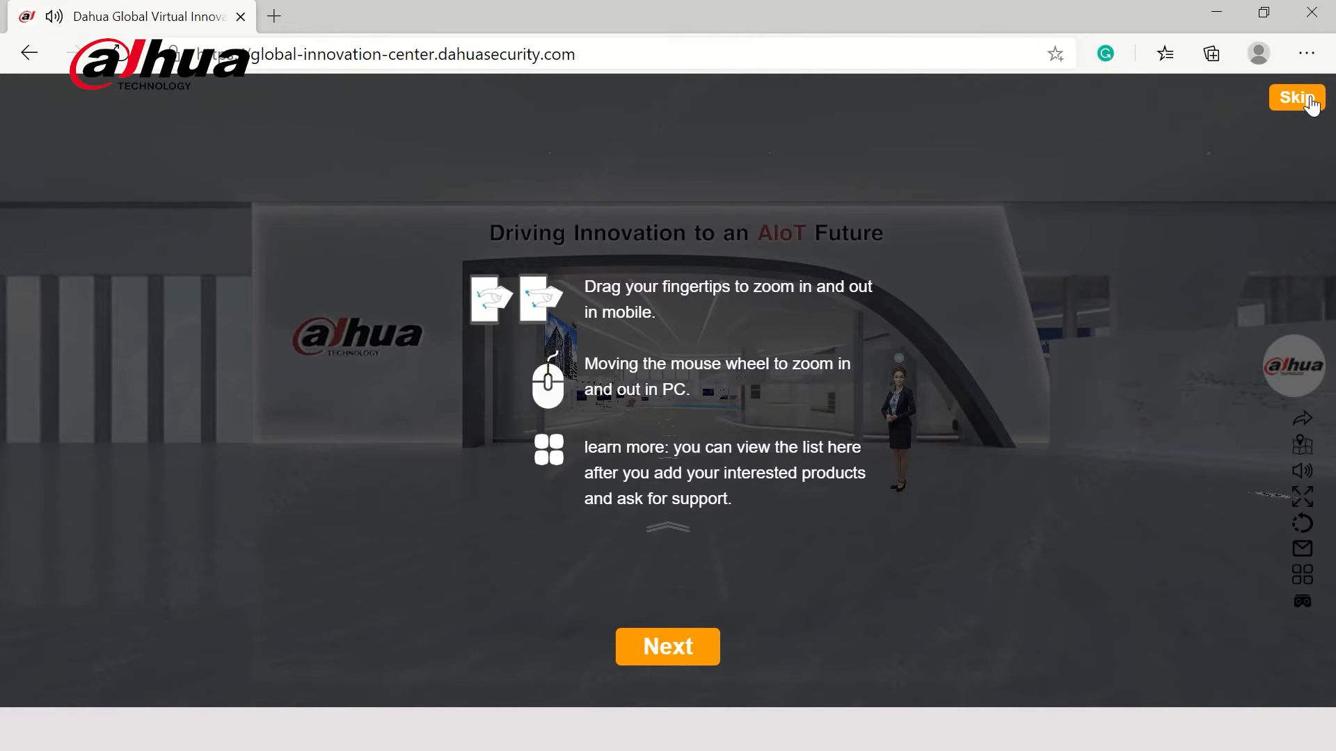
- Skip the tutorial and jump to the Full-color area via the hall map
left_click(1295, 97)
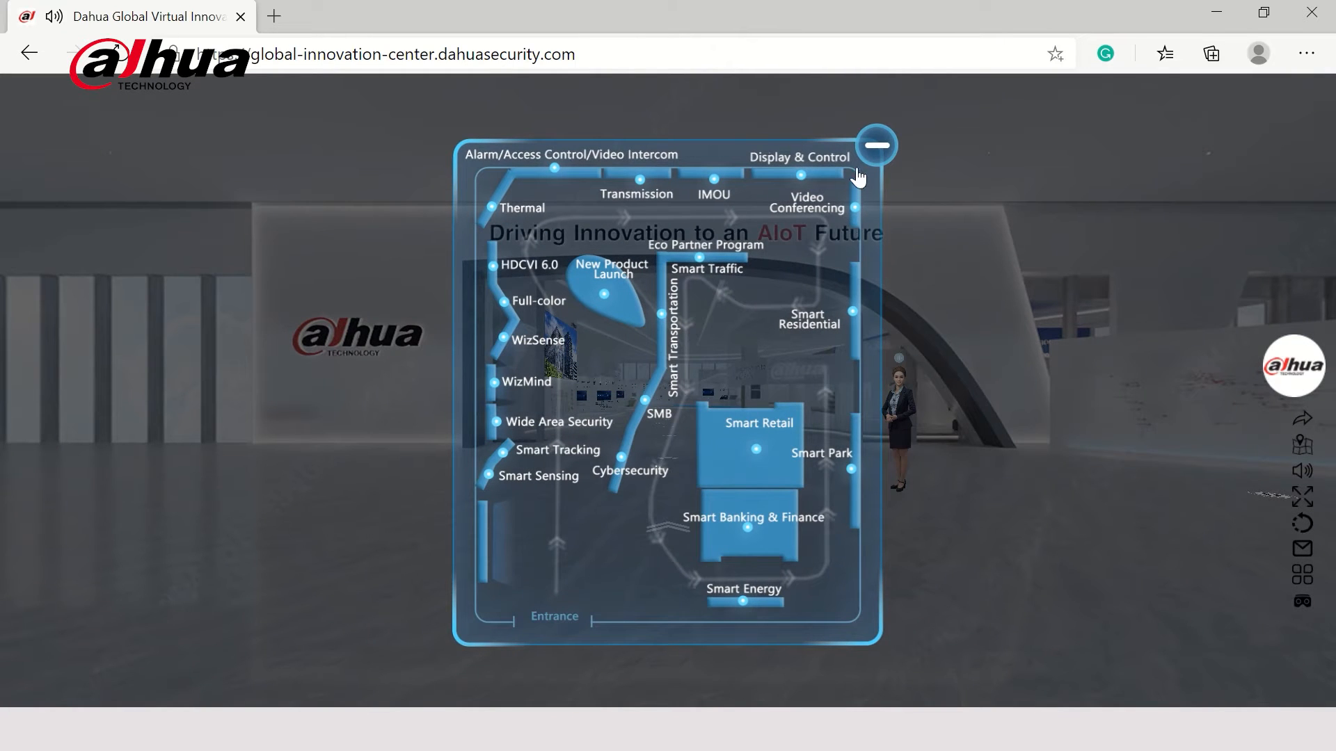
mouse_move(584, 342)
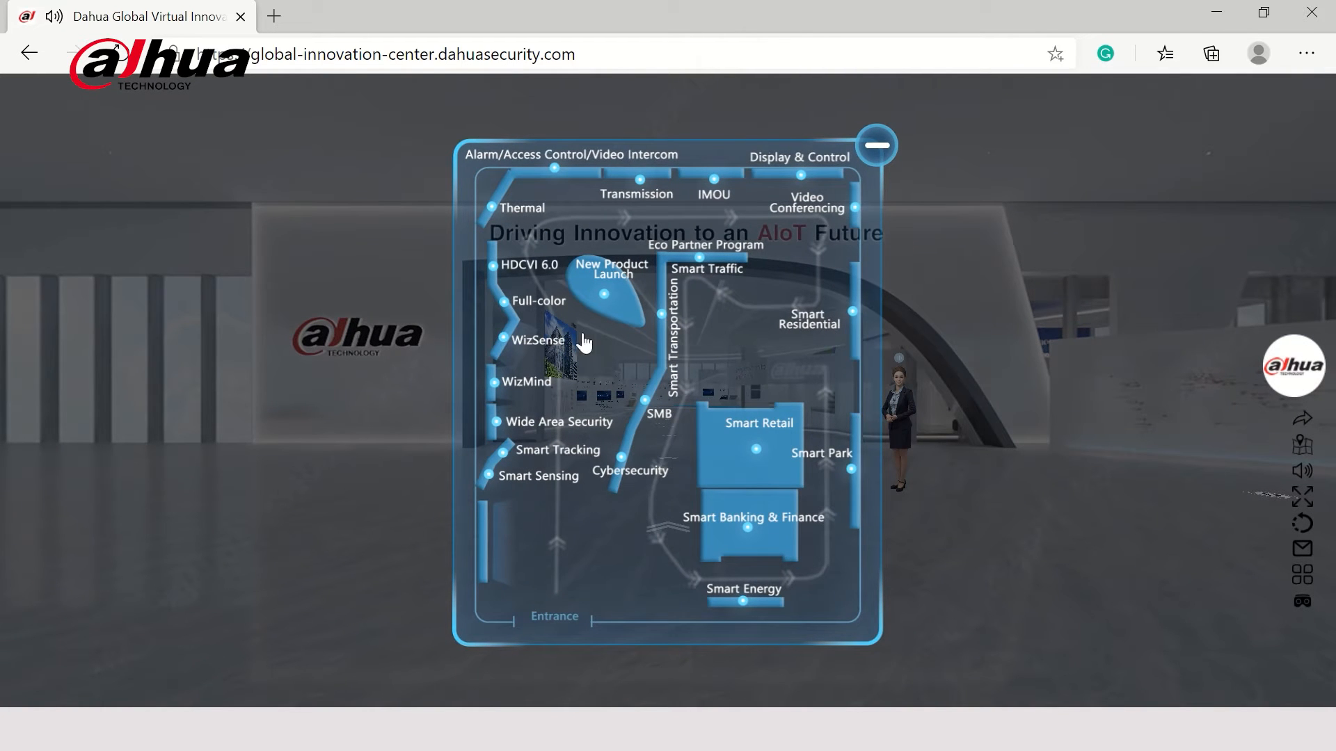
mouse_move(511, 315)
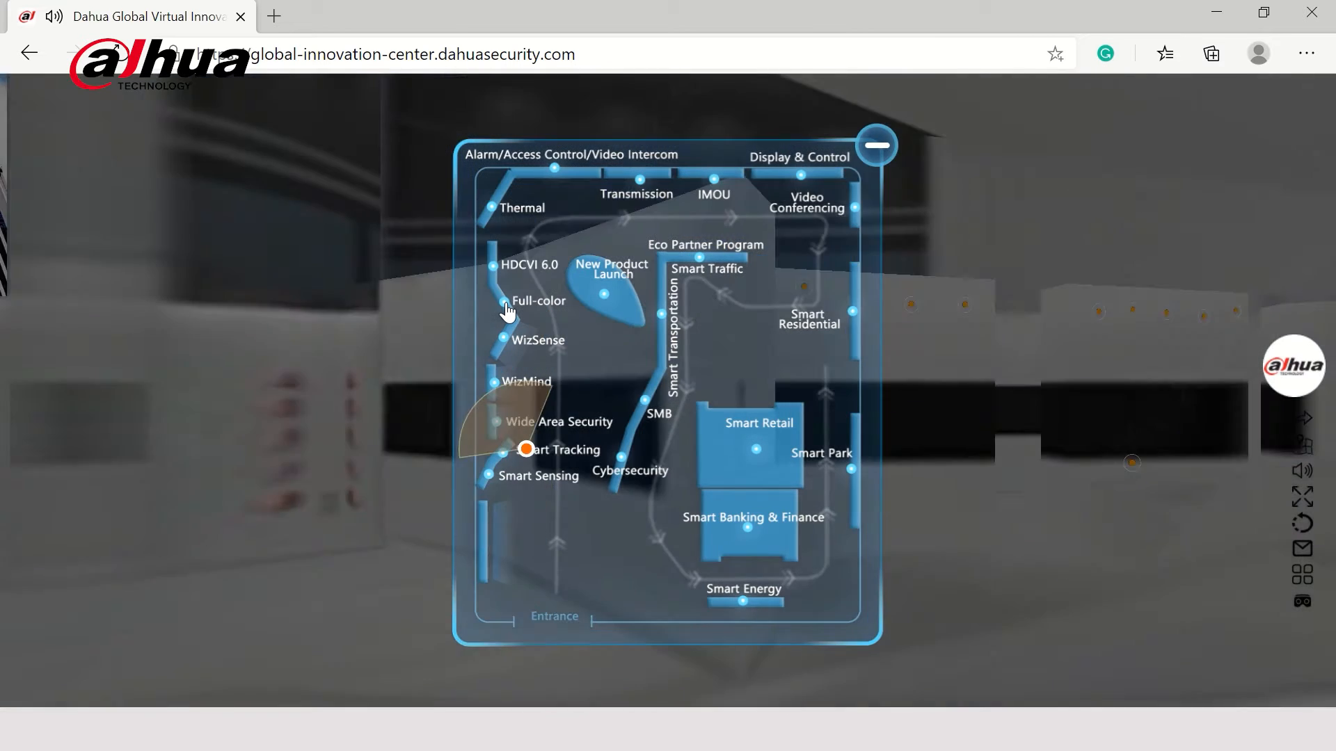
left_click(538, 301)
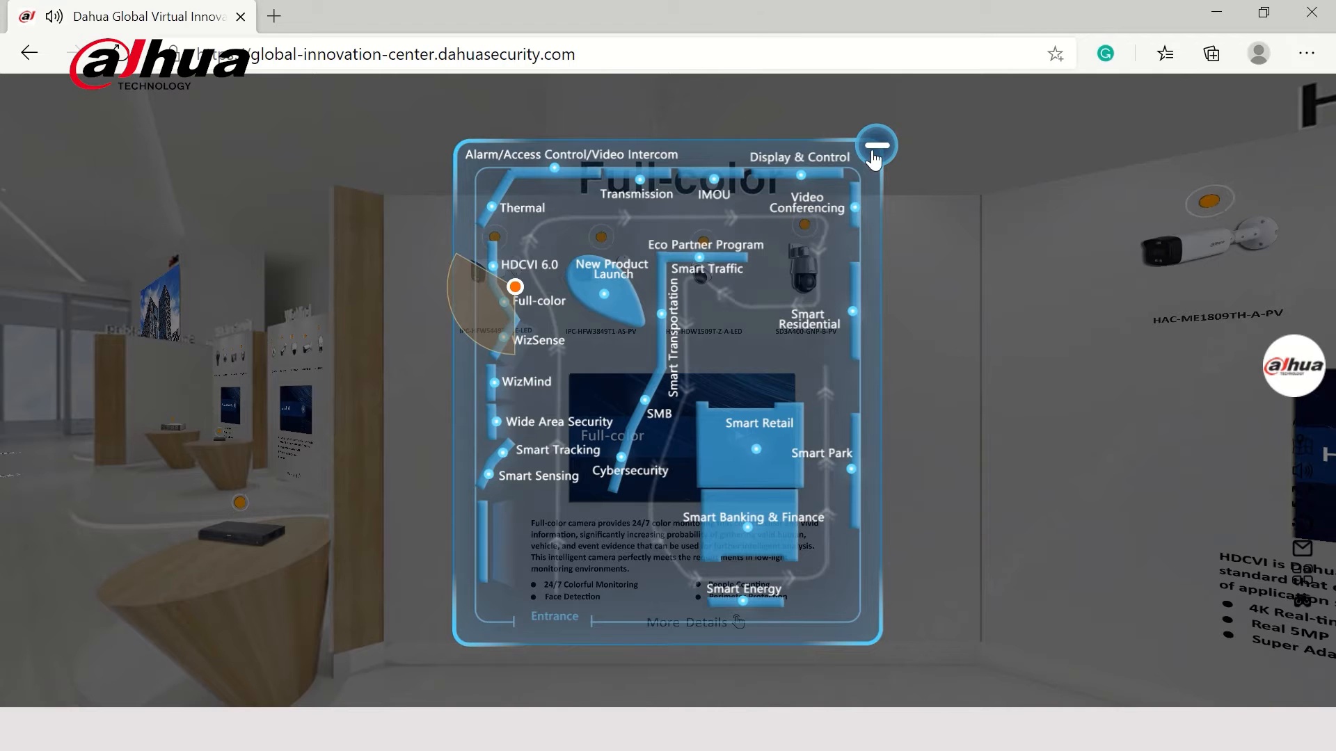
- Minimize the hall map and mute the showroom audio
left_click(874, 144)
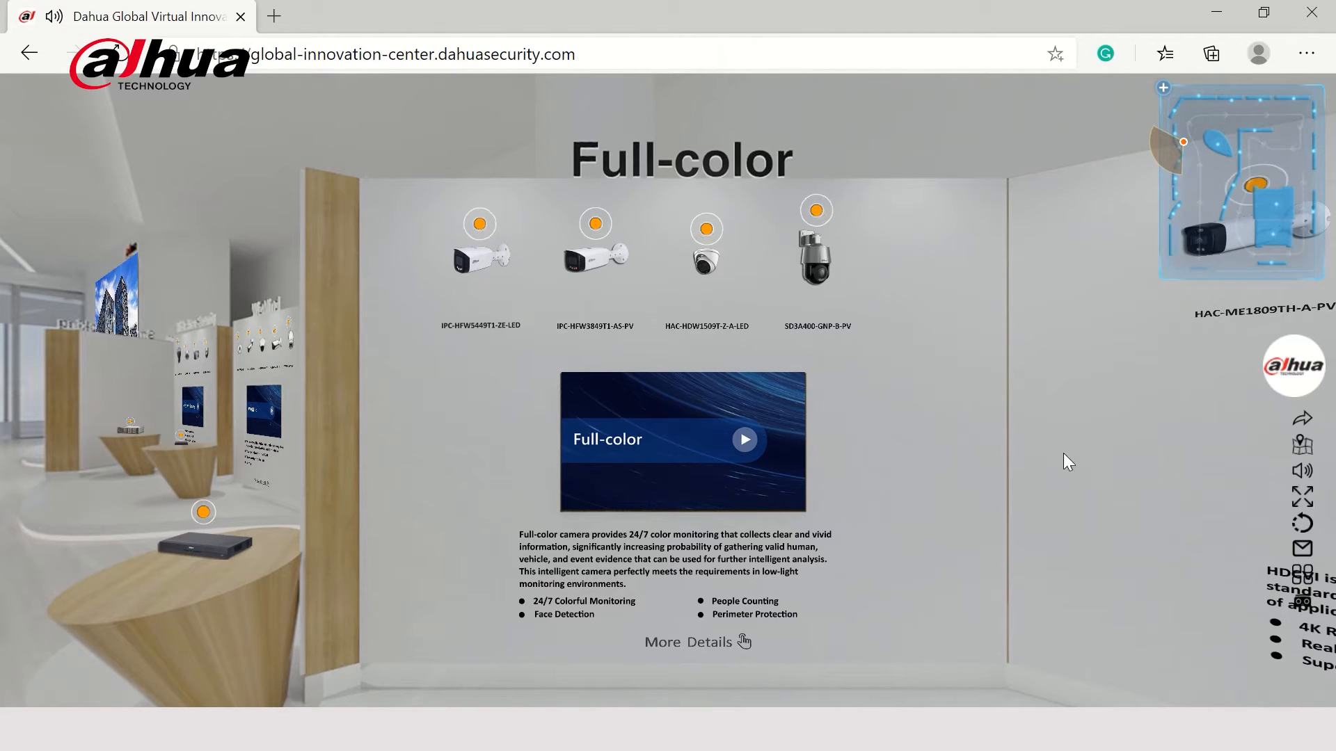
mouse_move(1301, 472)
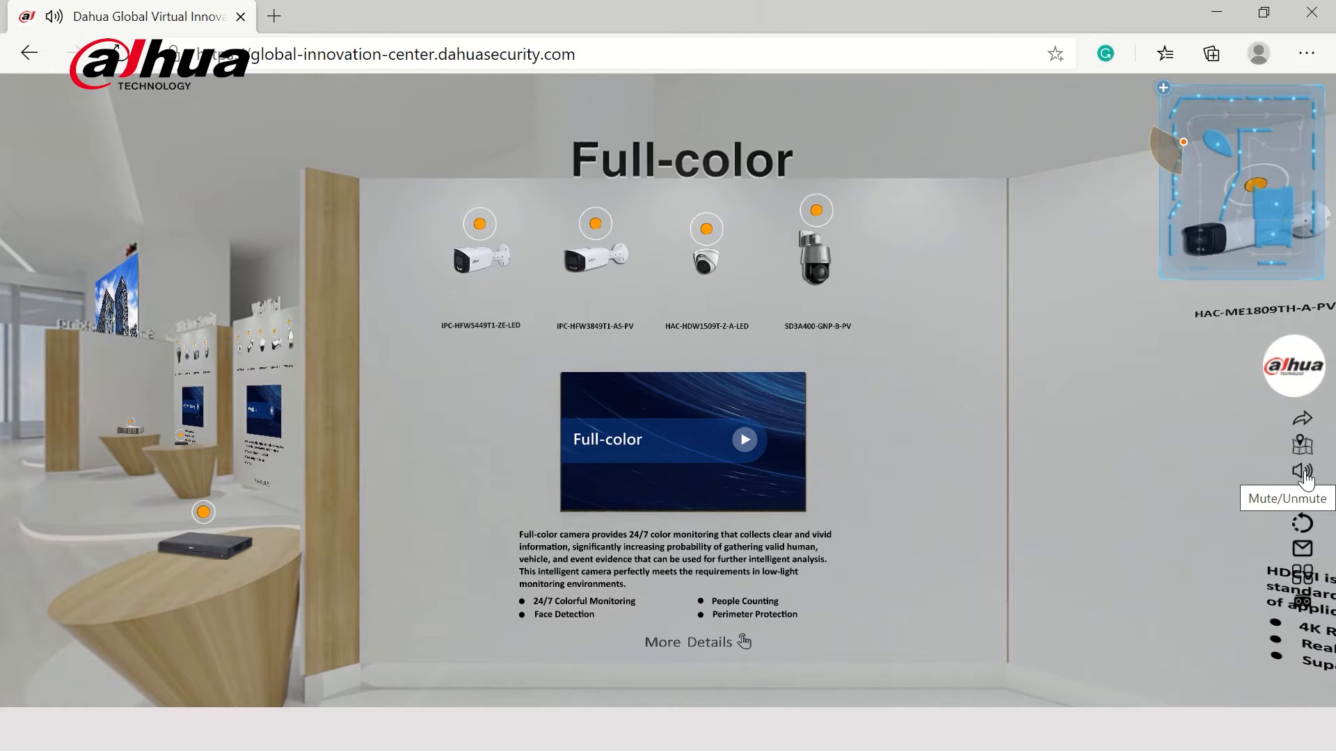
left_click(1301, 471)
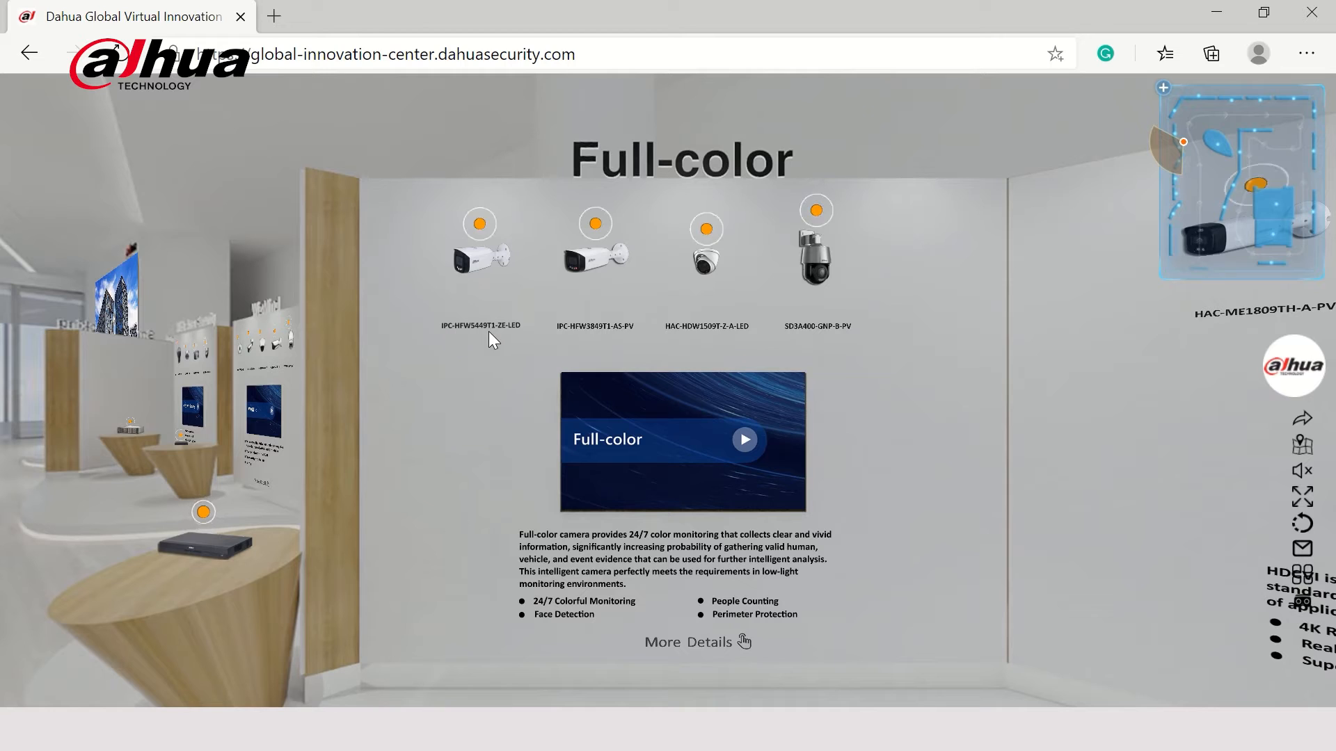
mouse_move(477, 268)
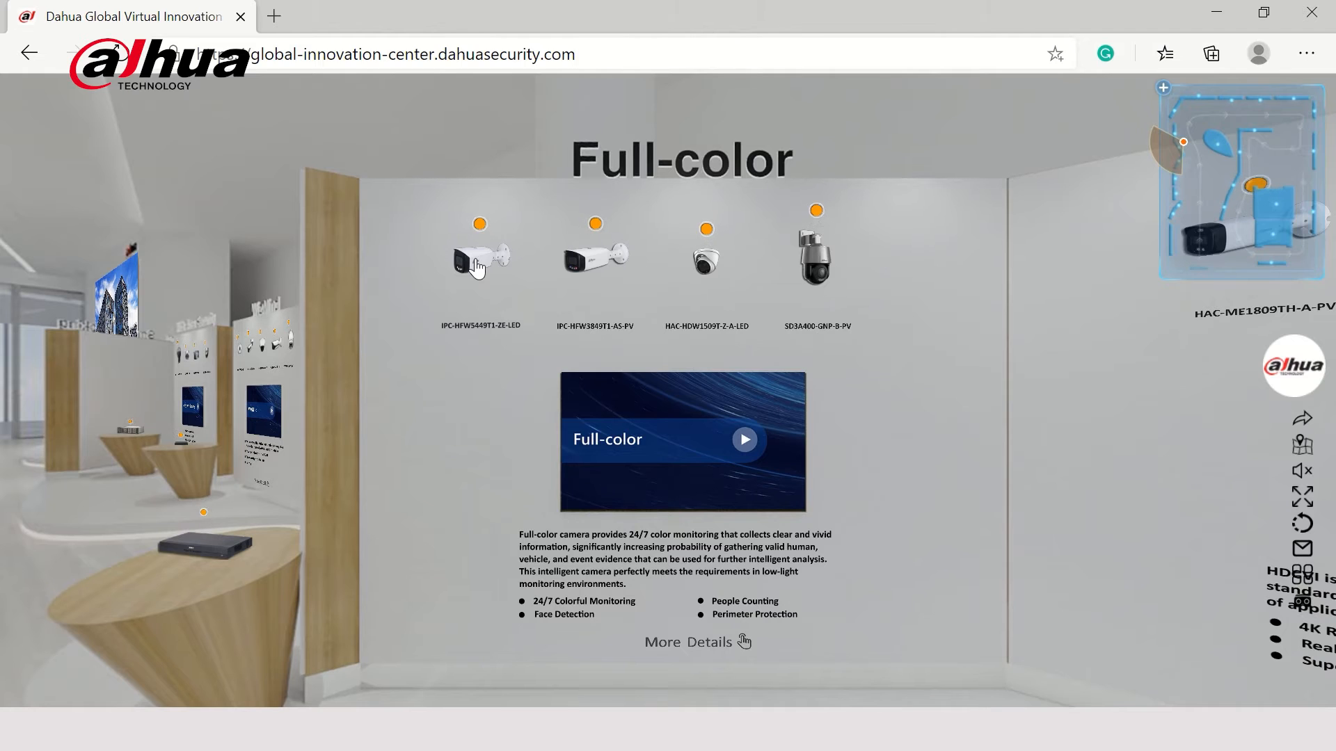
left_click(479, 255)
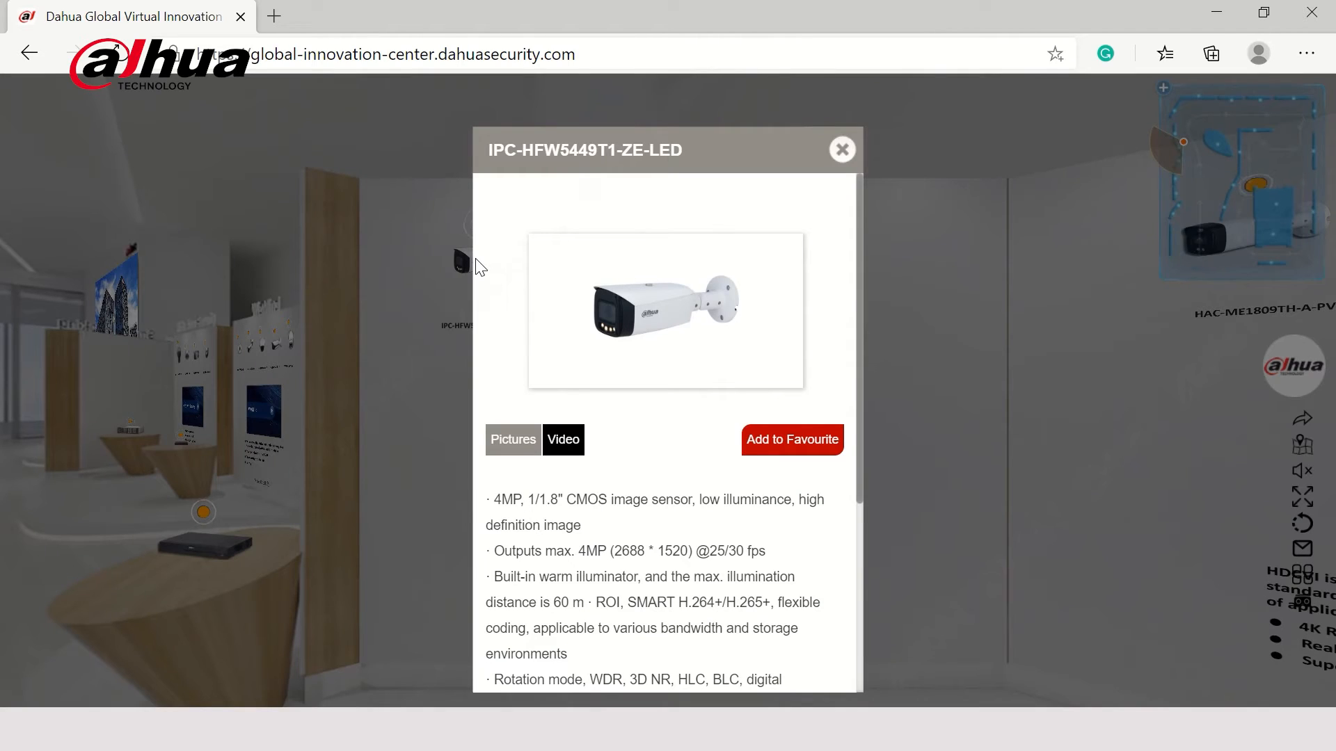
mouse_move(666, 462)
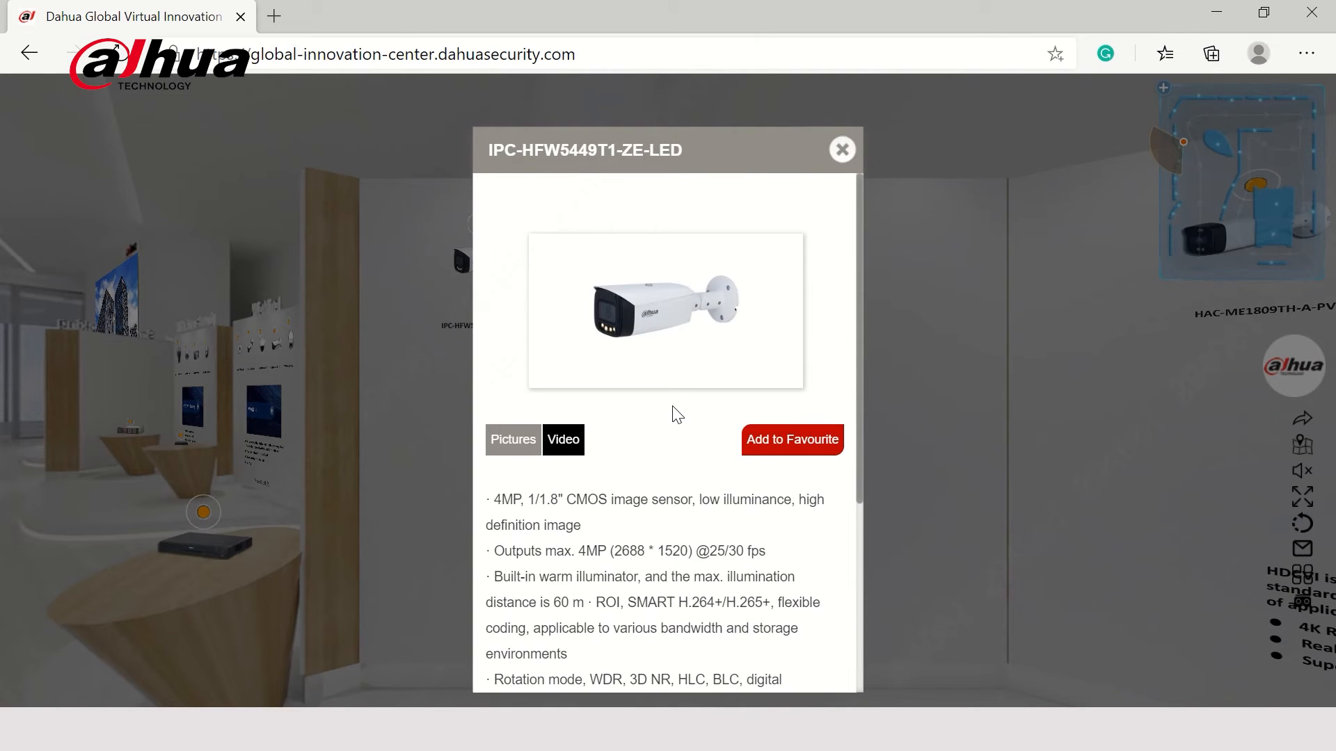
left_click(665, 310)
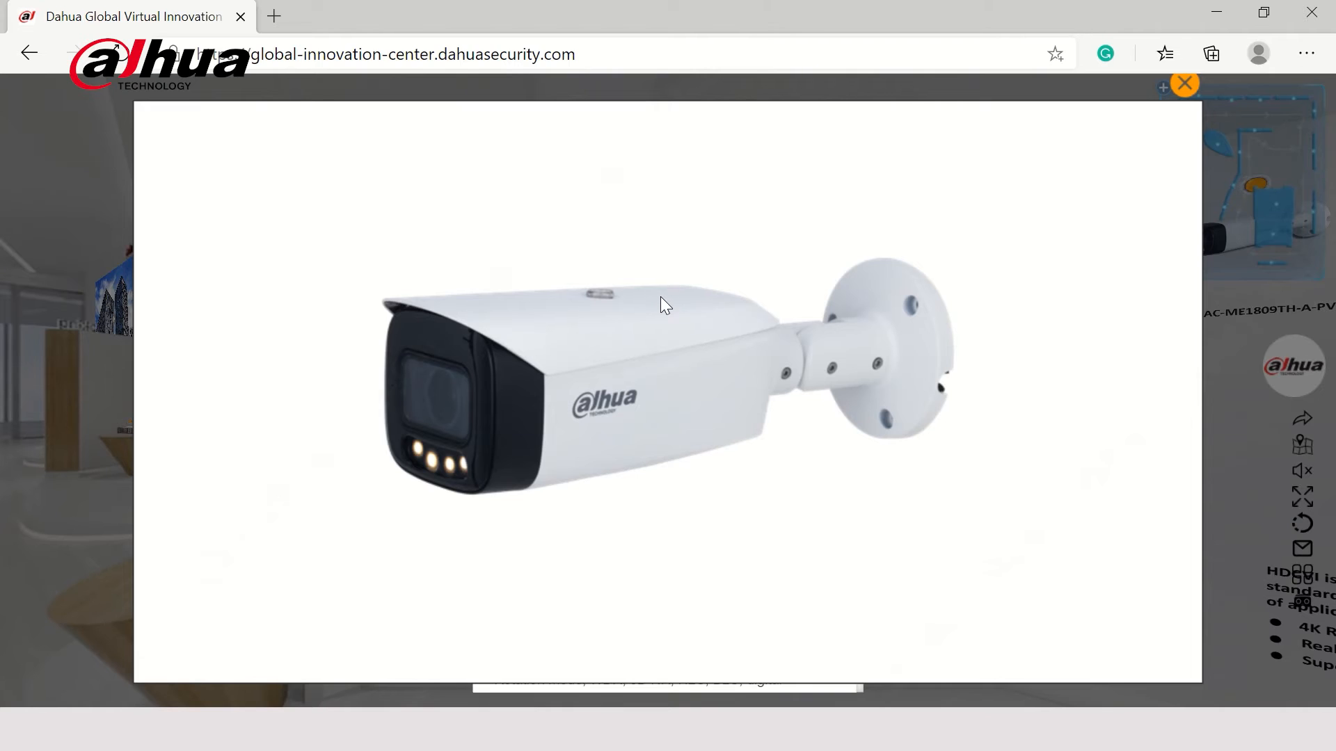
mouse_move(750, 274)
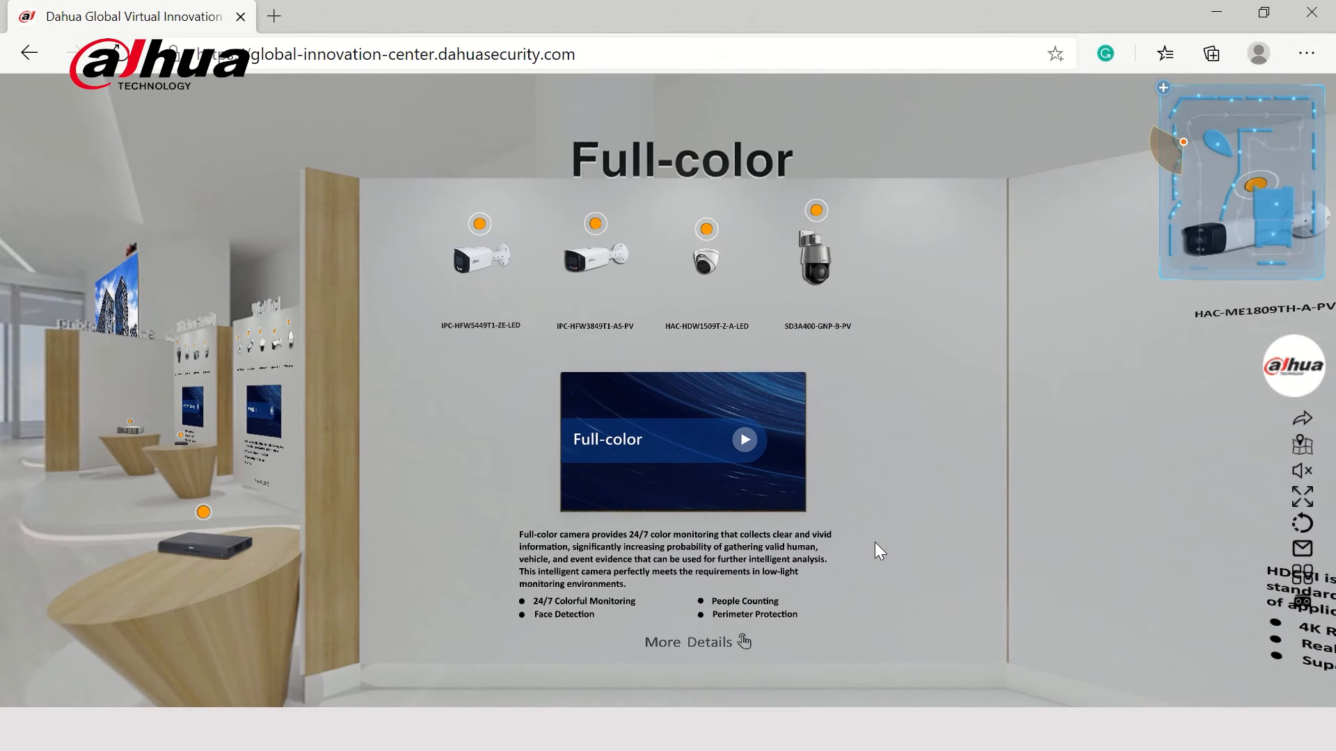
mouse_move(808, 502)
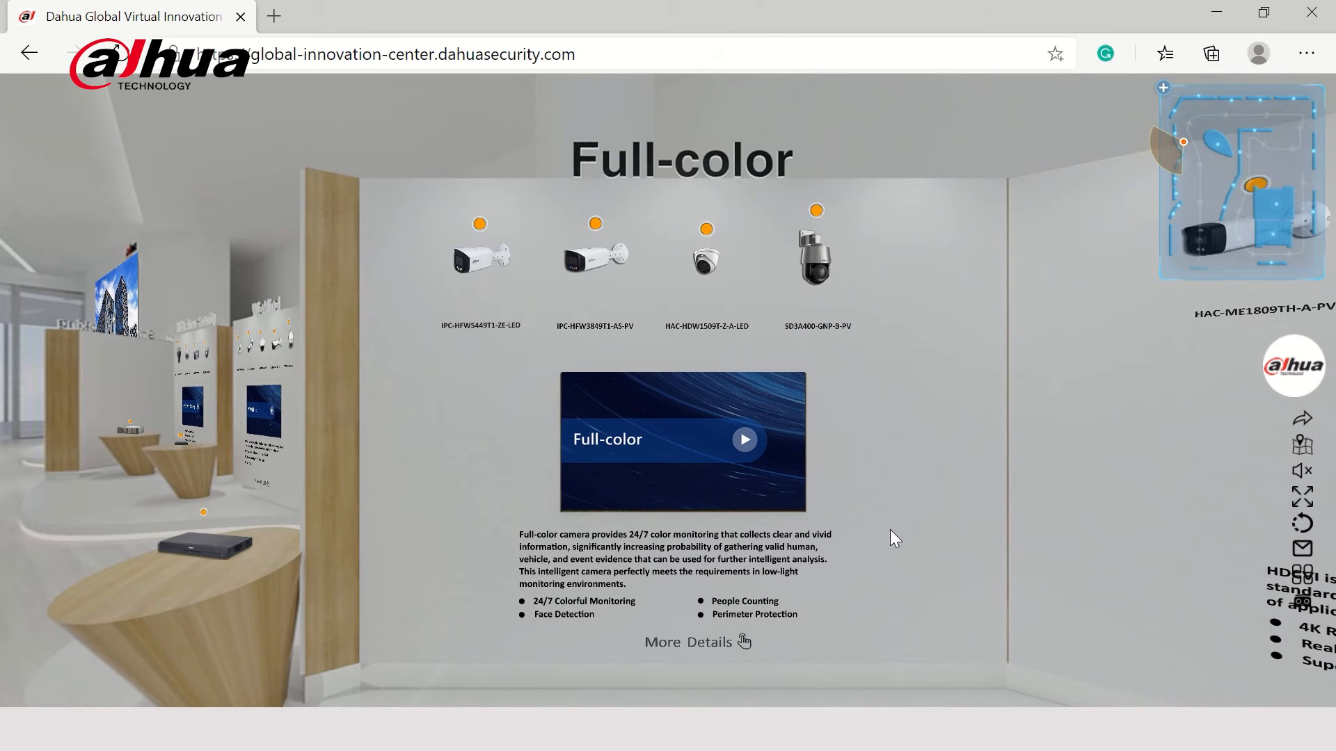
left_click(690, 641)
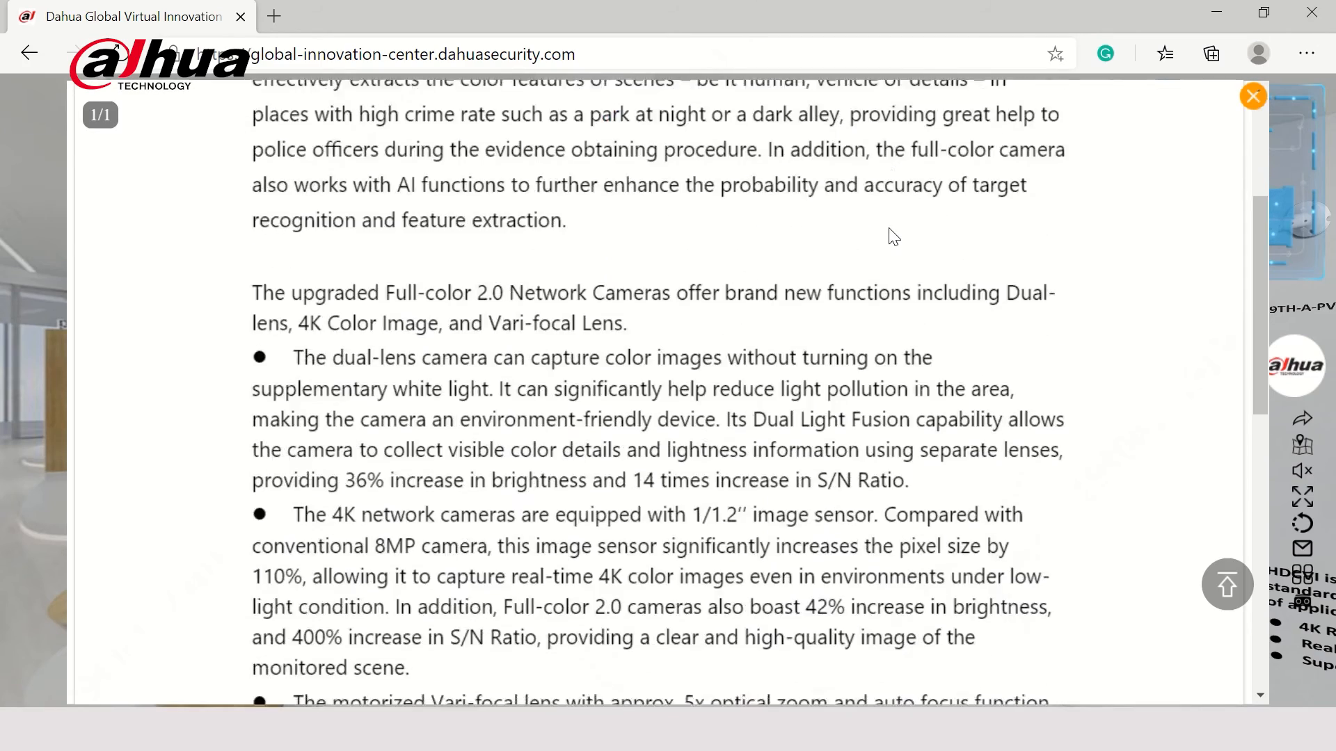
- Scroll the Full-color article down to the Full-color 2.0 features and TiOC section
scroll("down", 3)
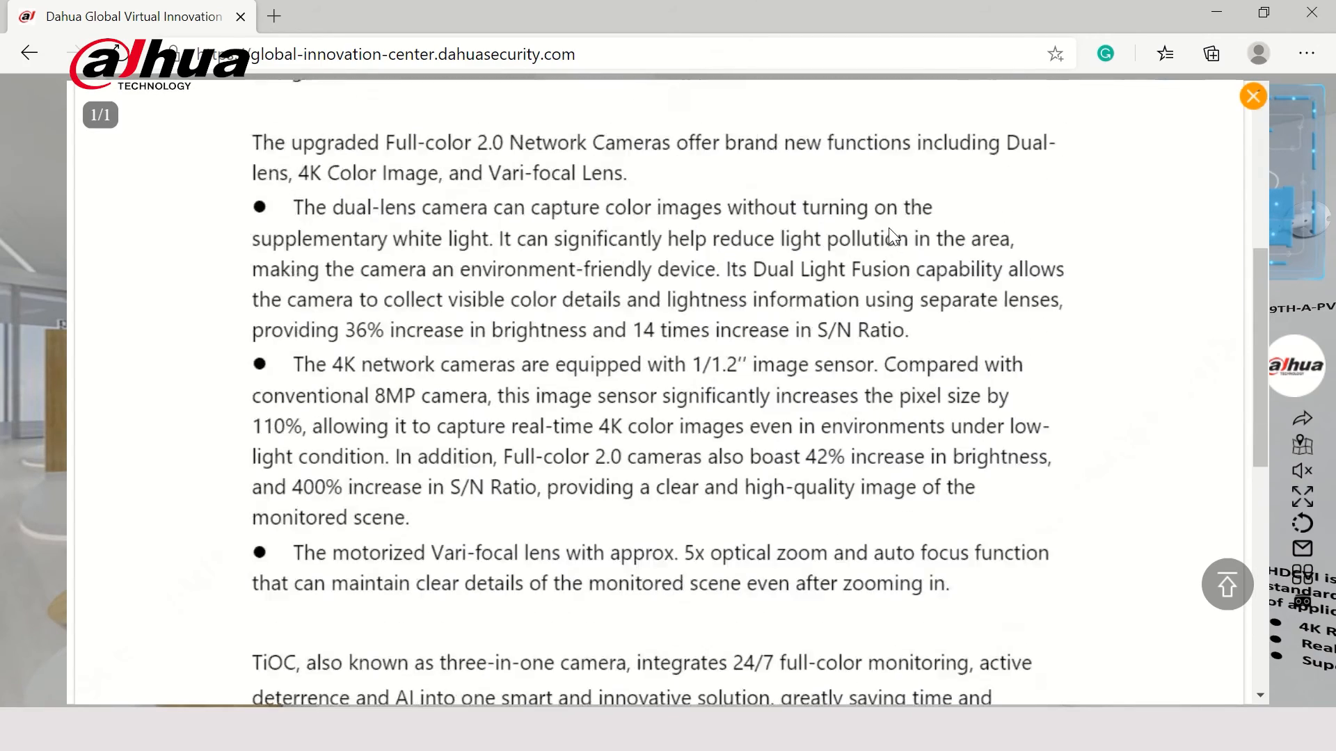